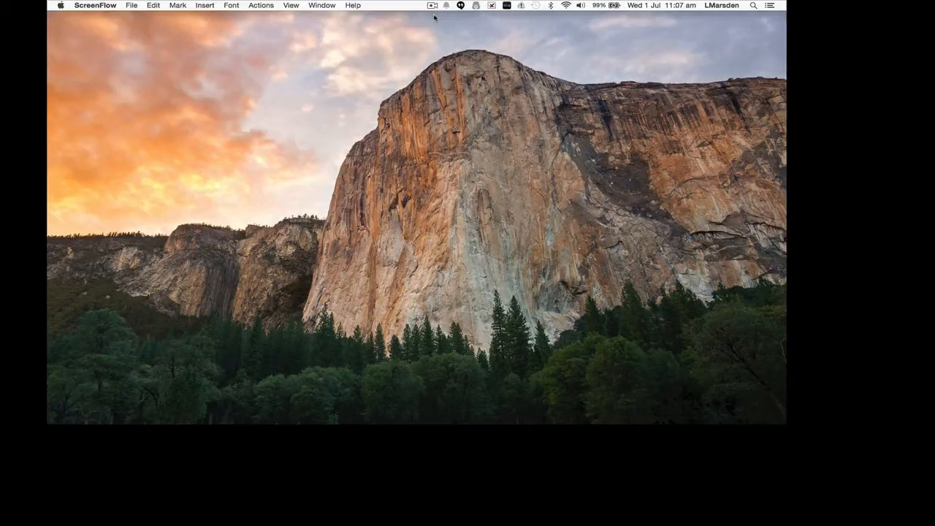
{"action": "mouse_move", "coordinate": [111, 408]}
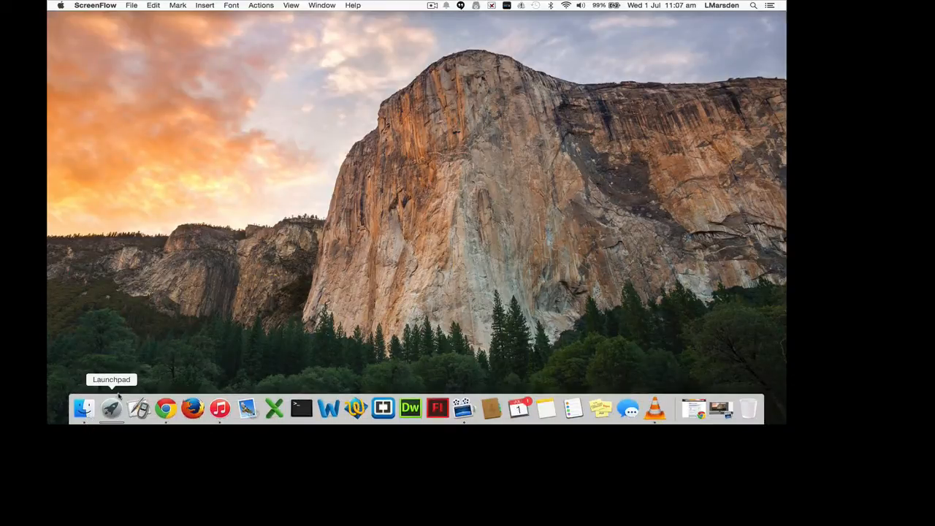
- Launch SDFormatter from the macOS Launchpad app grid
{"action": "left_click", "coordinate": [111, 408]}
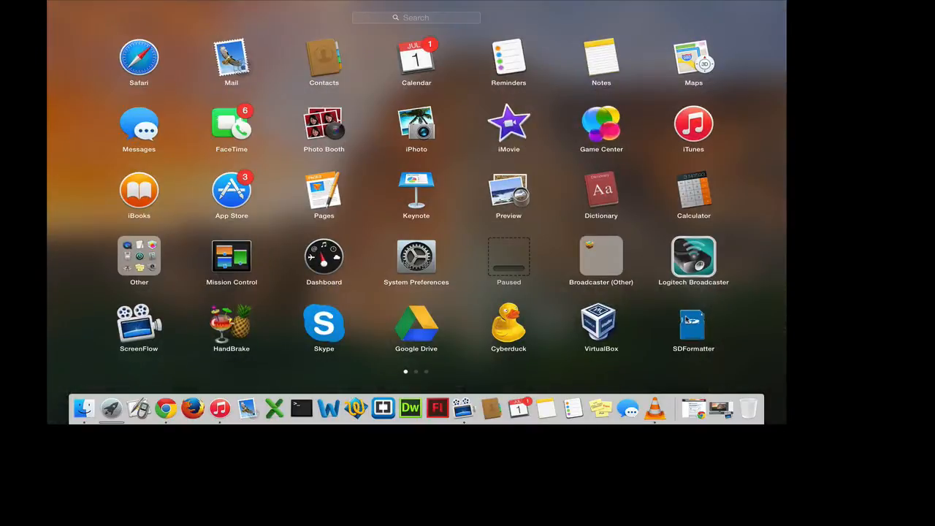
{"action": "left_click", "coordinate": [694, 323]}
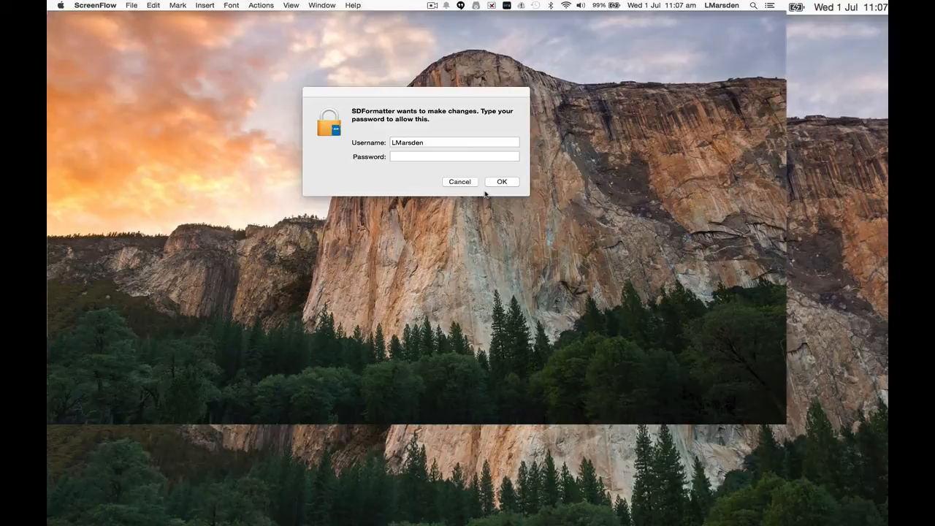
- Enter the administrator password and approve SDFormatter's request to make changes
{"action": "left_click", "coordinate": [454, 156]}
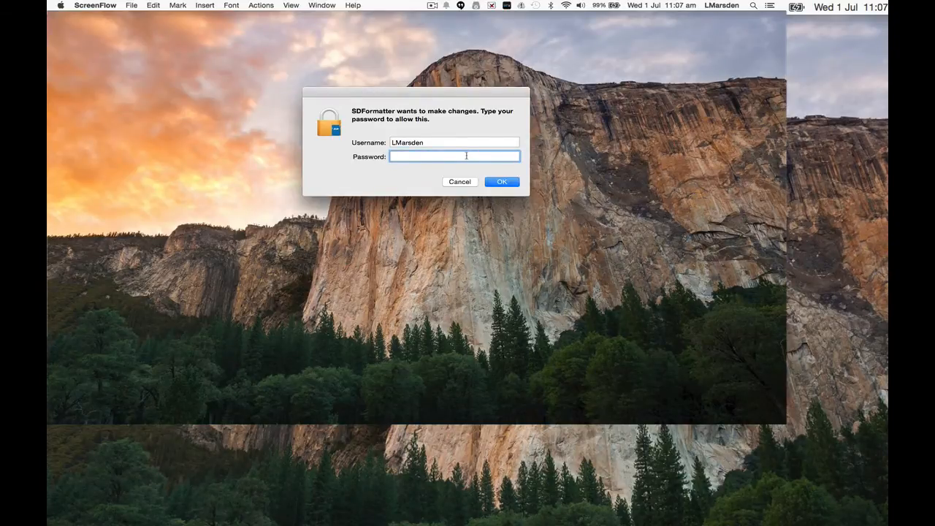
{"action": "left_click", "coordinate": [502, 181]}
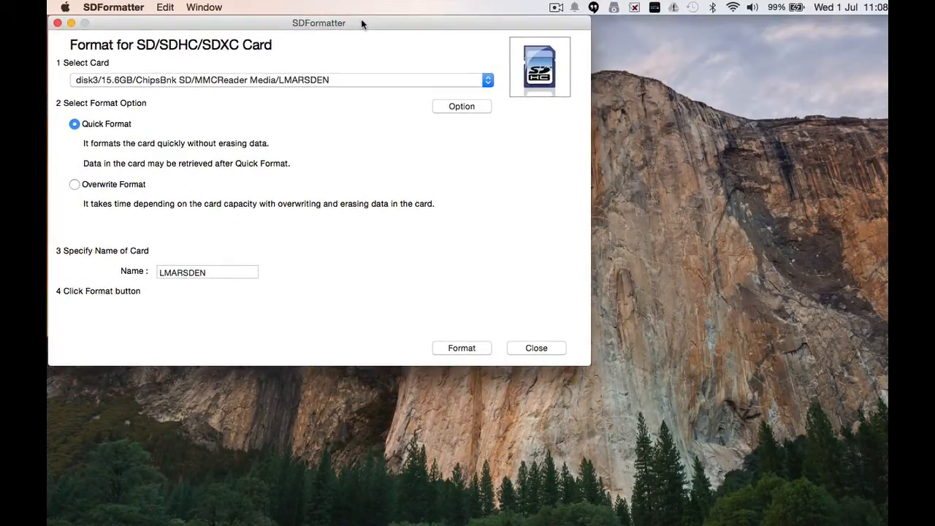
{"action": "mouse_move", "coordinate": [470, 81]}
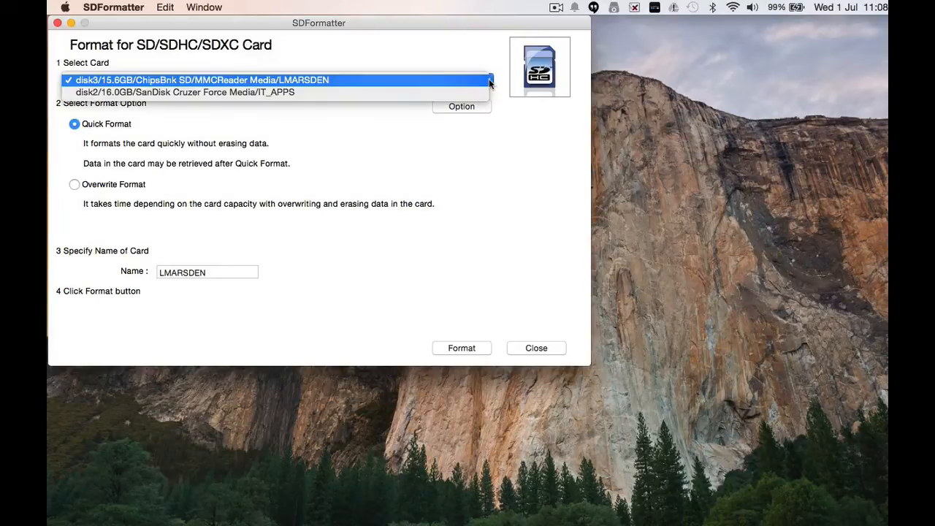
{"action": "mouse_move", "coordinate": [435, 96]}
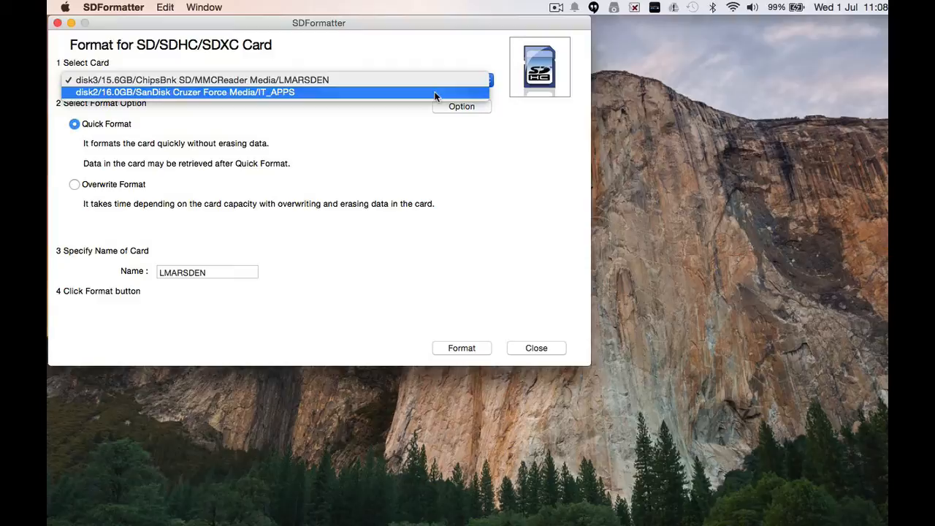
{"action": "mouse_move", "coordinate": [424, 92]}
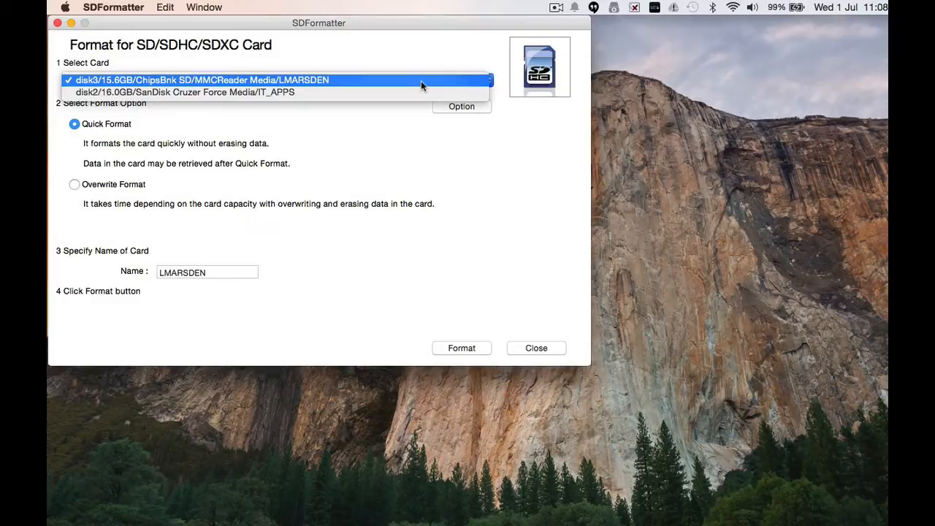
{"action": "left_click", "coordinate": [192, 80]}
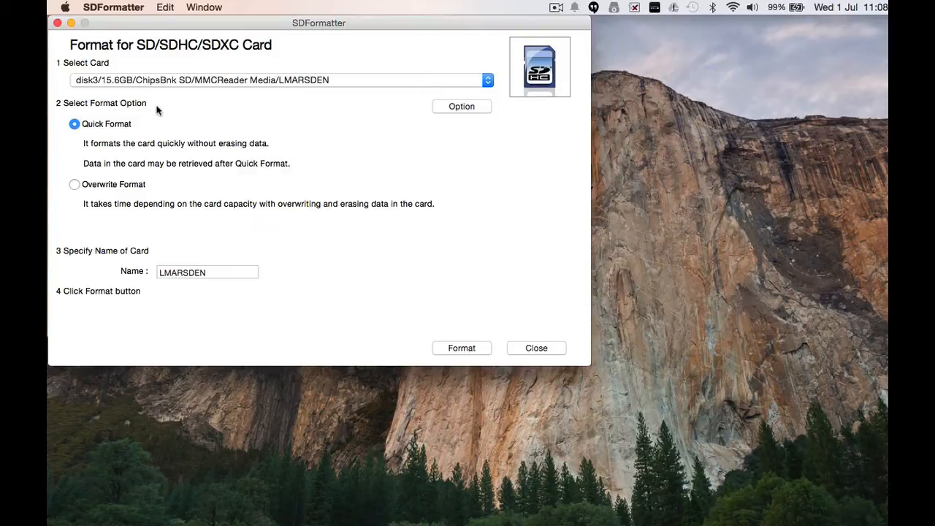
{"action": "mouse_move", "coordinate": [350, 117]}
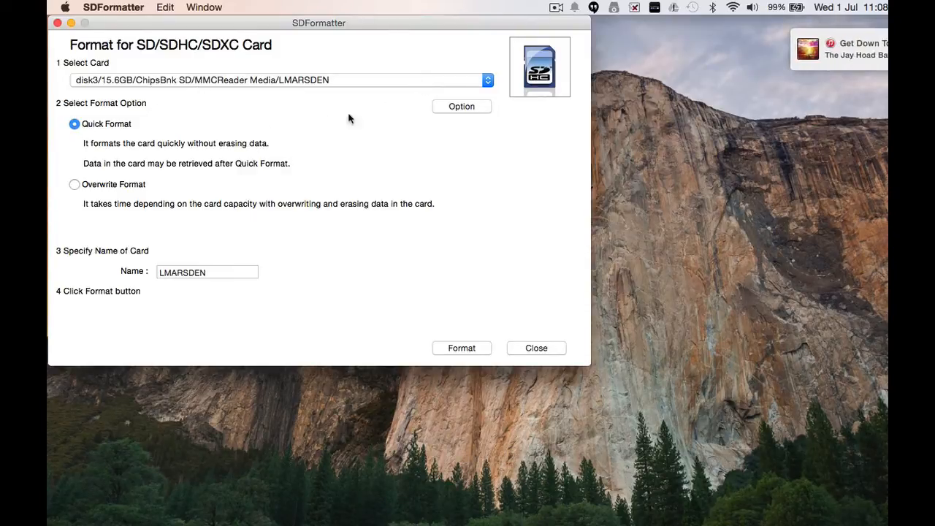
- Replace the card name LMARSDEN with RPI2
{"action": "left_click", "coordinate": [212, 271]}
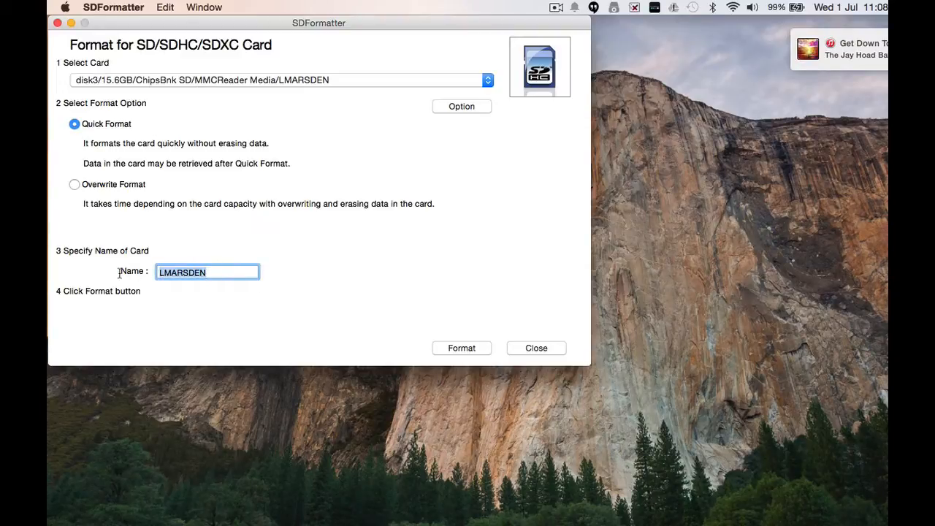
{"action": "type", "text": "RPi"}
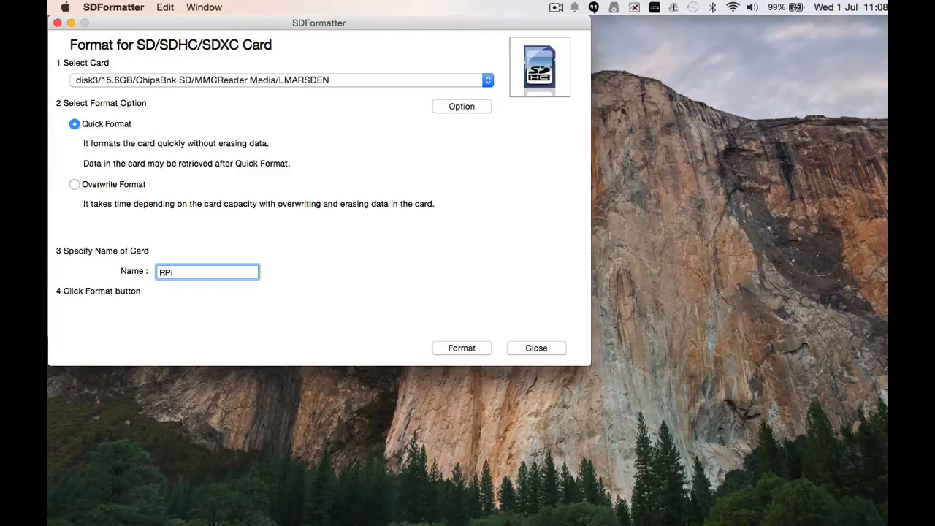
{"action": "type", "text": "2"}
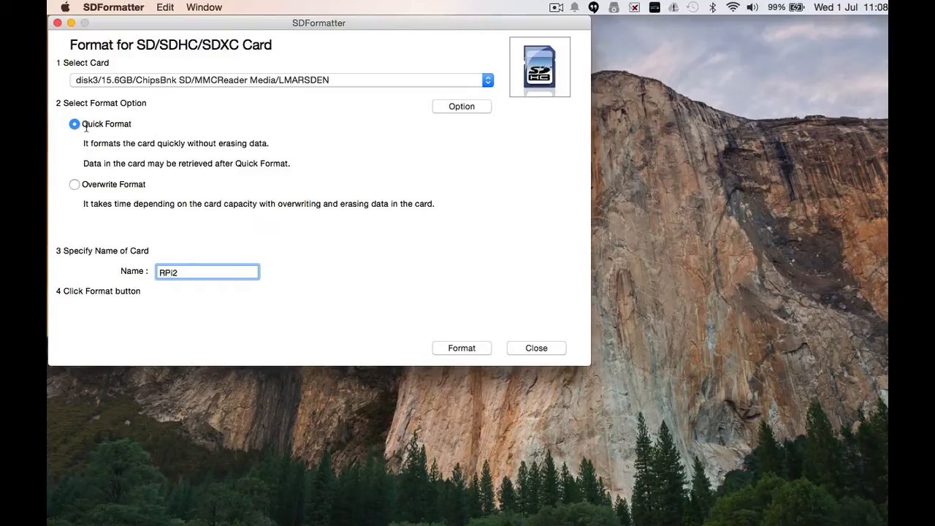
- Set Logical Address Adjustment to Yes in the Option dialog and confirm
{"action": "left_click", "coordinate": [461, 106]}
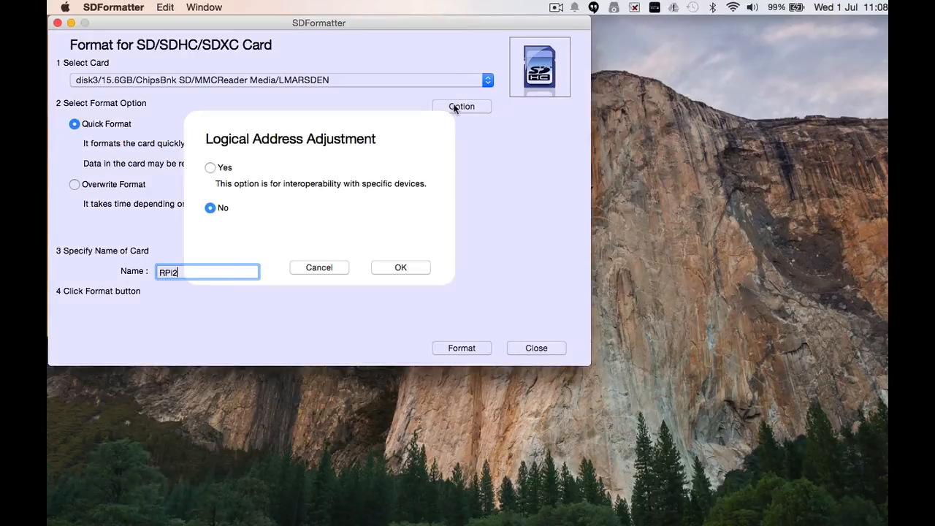
{"action": "mouse_move", "coordinate": [210, 163]}
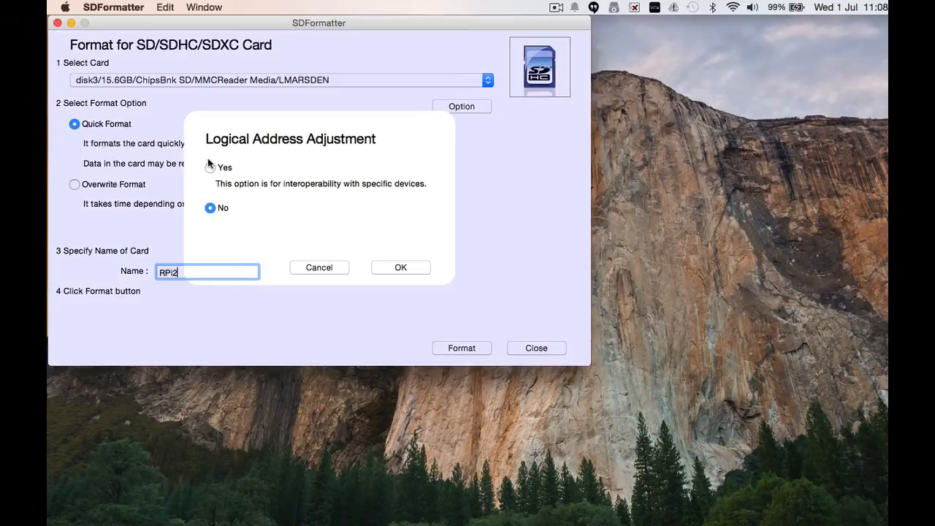
{"action": "left_click", "coordinate": [211, 167]}
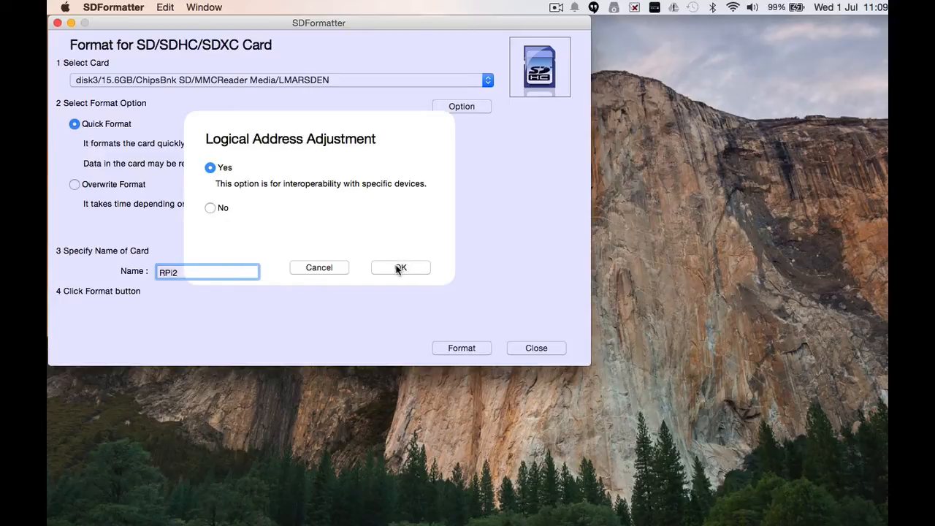
{"action": "left_click", "coordinate": [400, 267]}
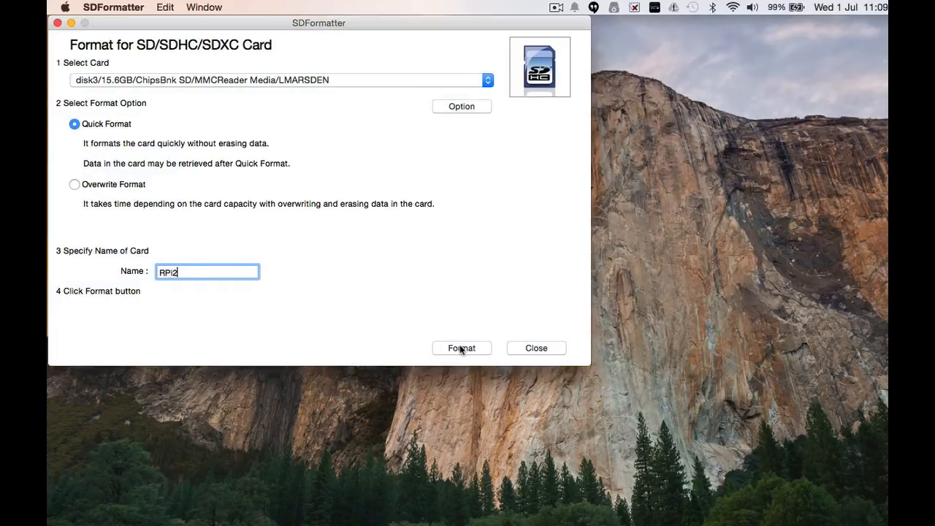
{"action": "left_click", "coordinate": [462, 348]}
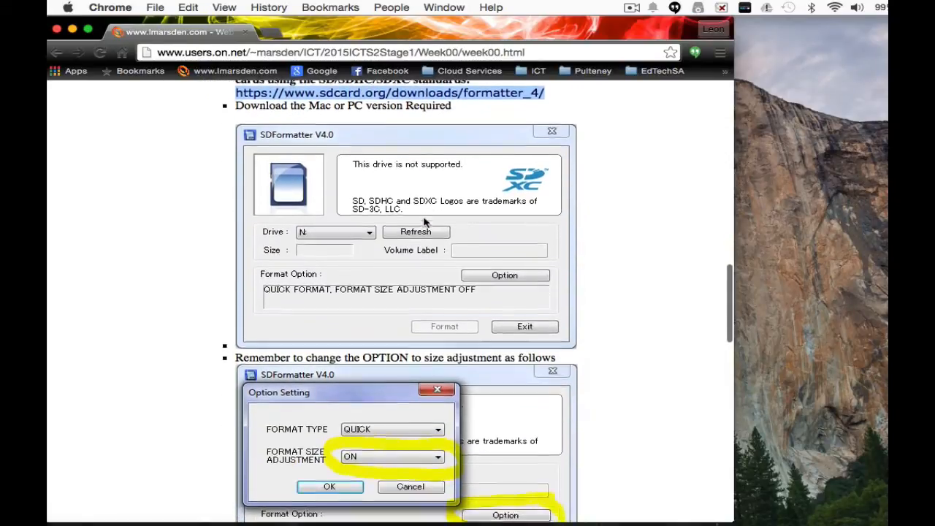
- Scroll the week00 page to the format size adjustment ON screenshots
{"action": "scroll", "scroll_direction": "down", "scroll_amount": 3}
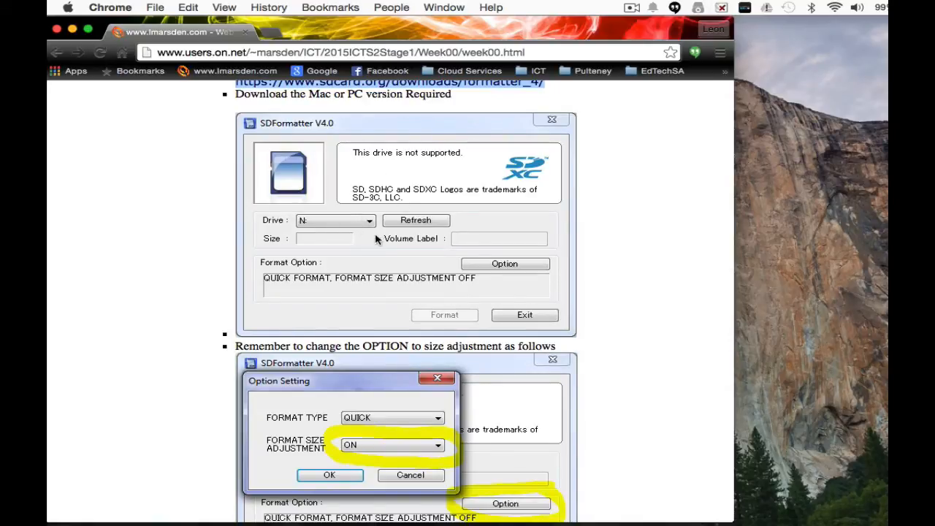
{"action": "mouse_move", "coordinate": [428, 284]}
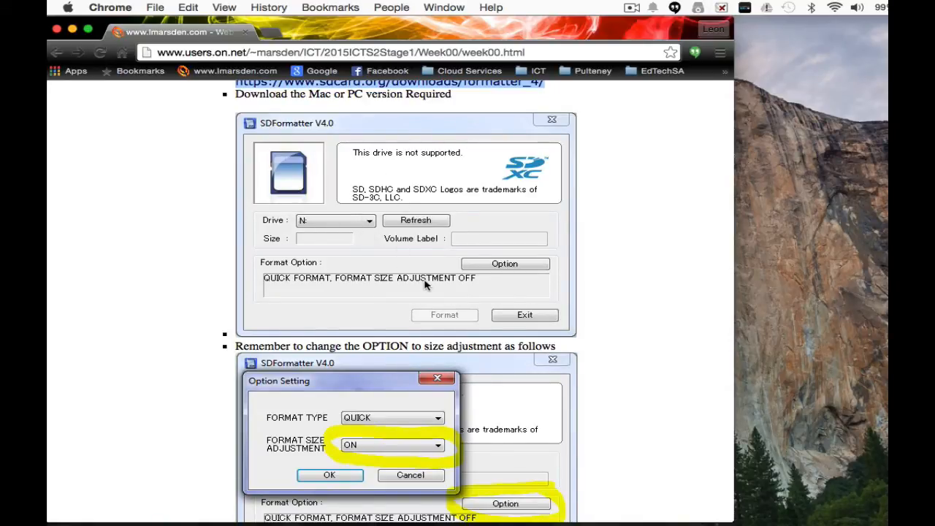
{"action": "scroll", "scroll_direction": "down", "scroll_amount": 3}
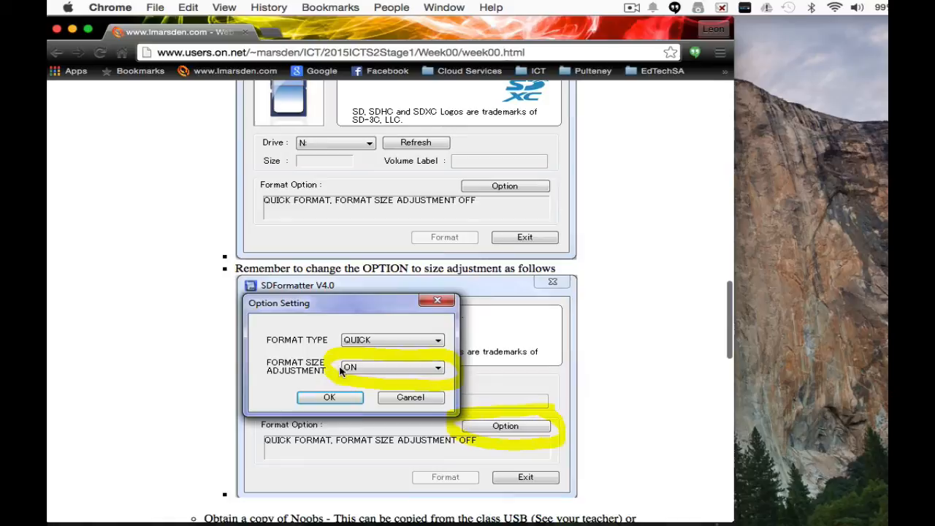
{"action": "mouse_move", "coordinate": [402, 409]}
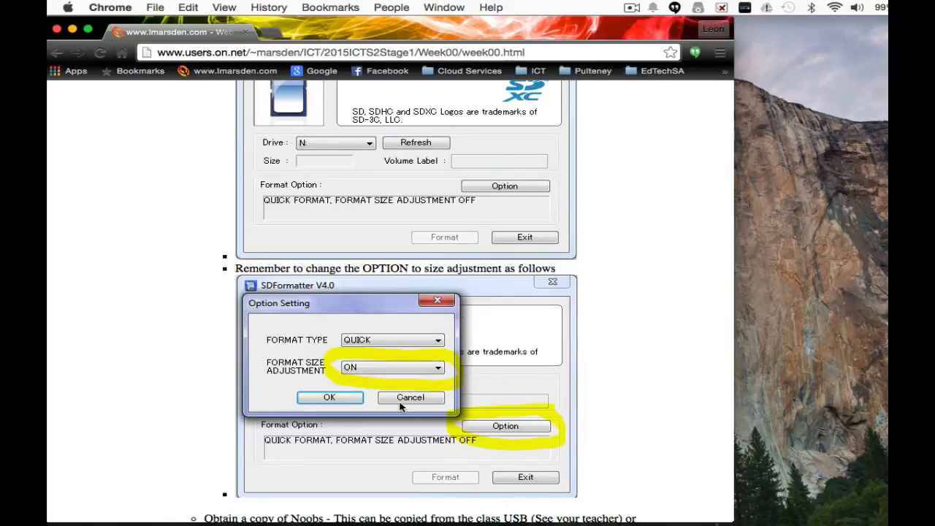